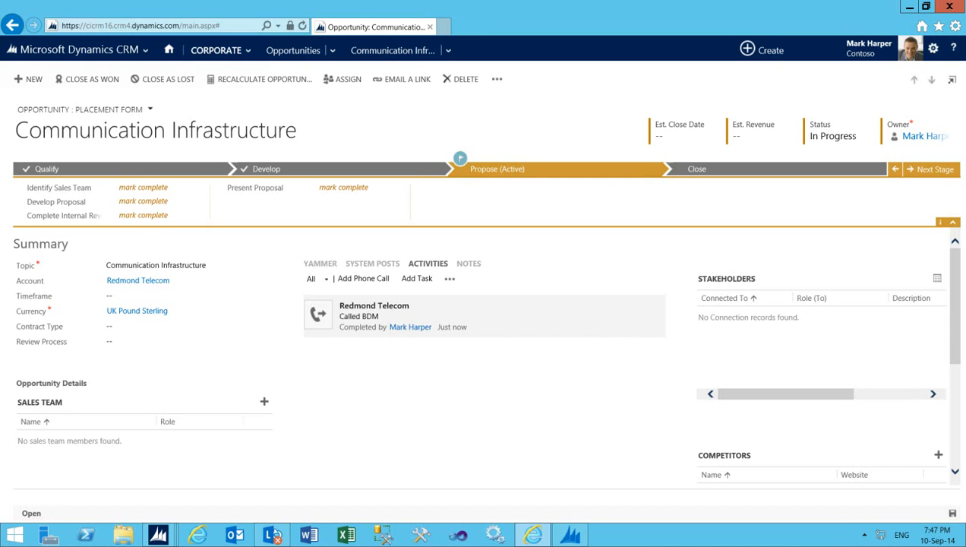
Show the Quote Associated View for the Communication Infrastructure opportunity.
click(448, 50)
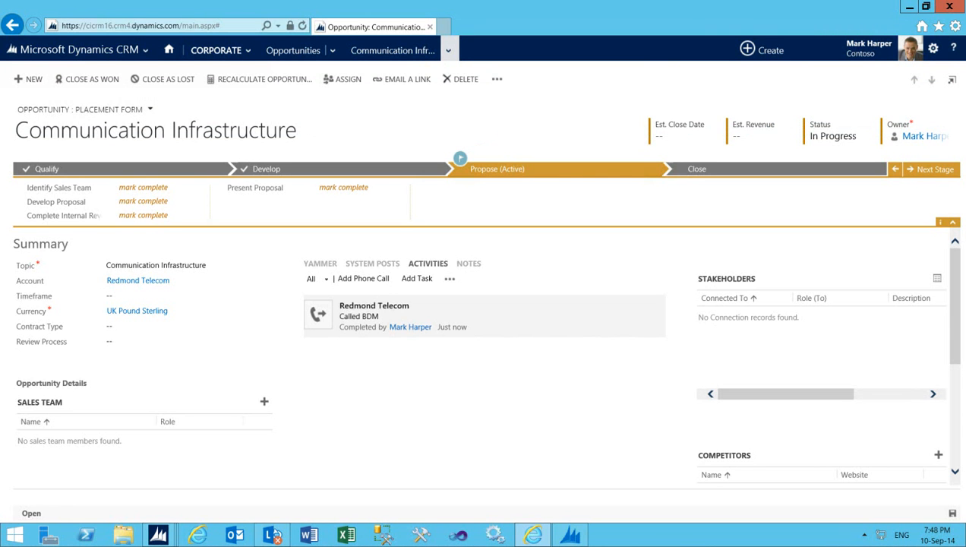
click(448, 50)
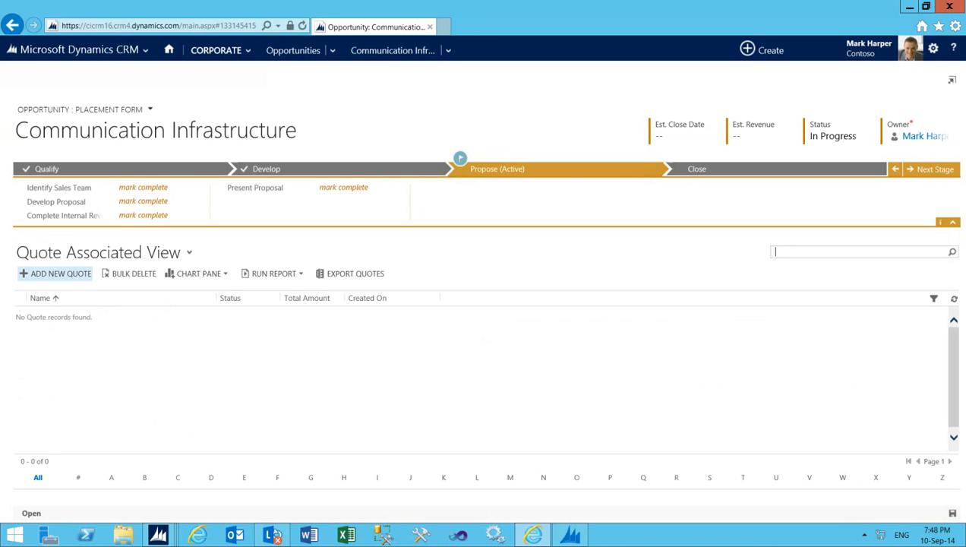
Add a new quote for the opportunity using the Wholesale price list.
click(59, 274)
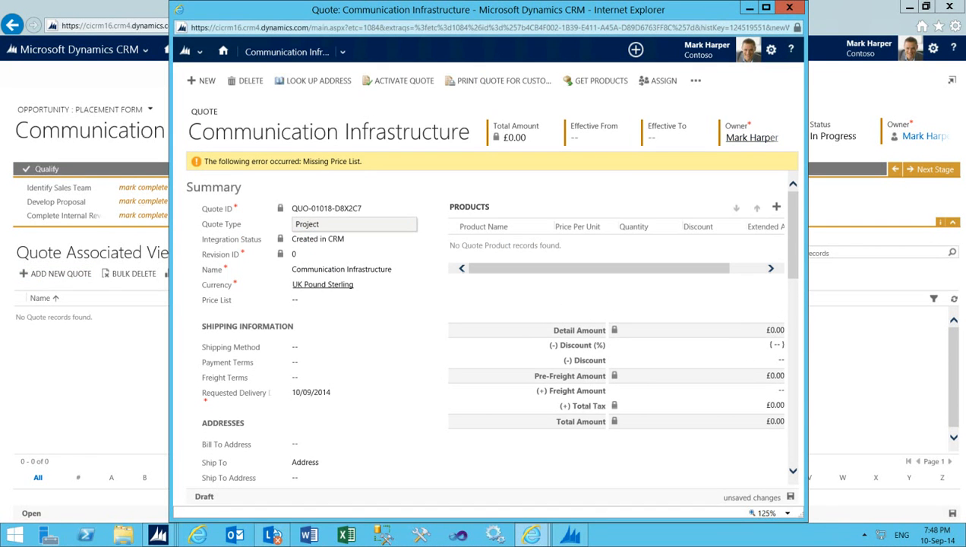
click(349, 300)
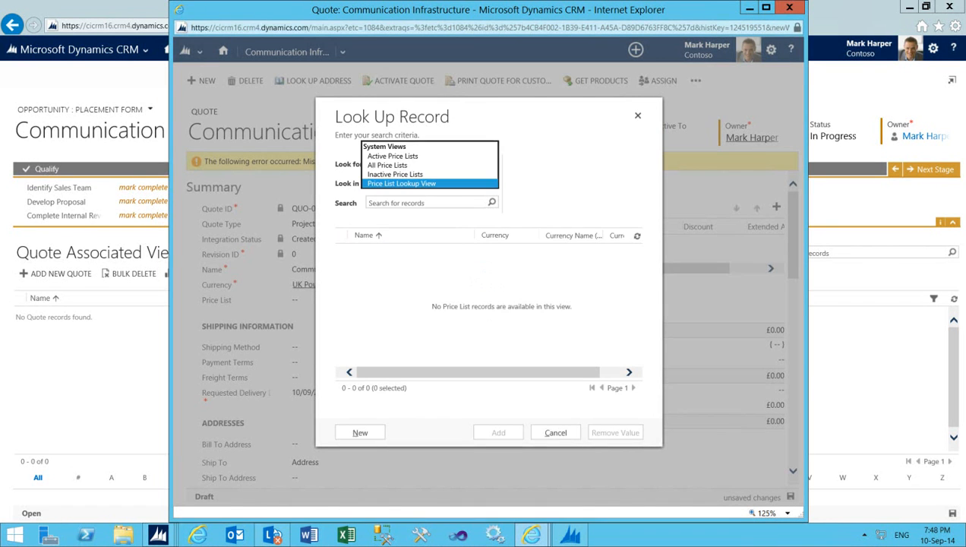
click(387, 165)
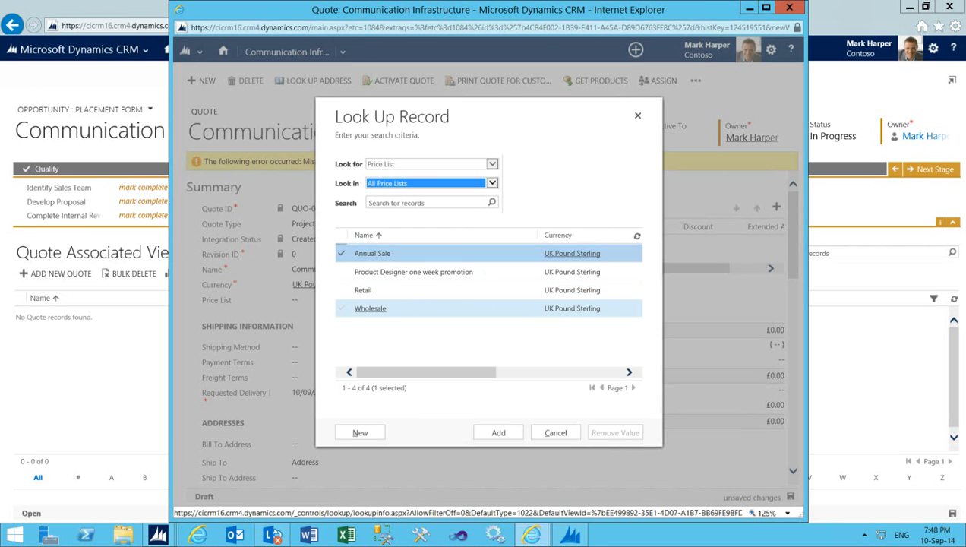
click(370, 308)
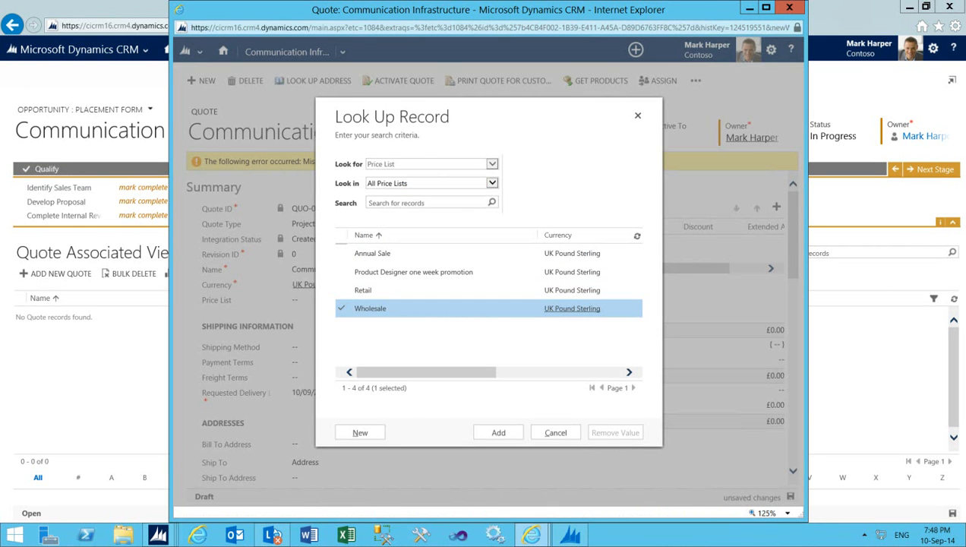
click(499, 432)
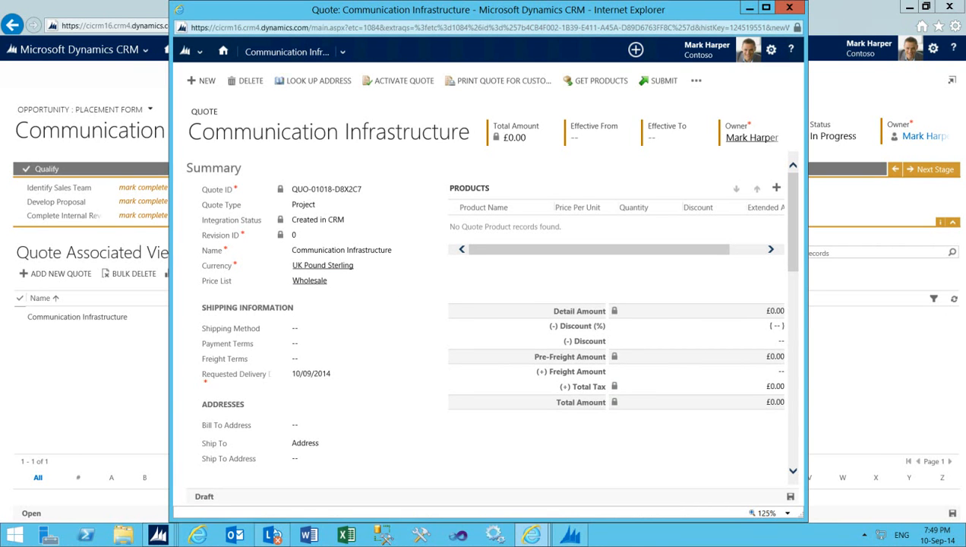
Submit the Communication Infrastructure quote to Dynamics AX.
click(663, 81)
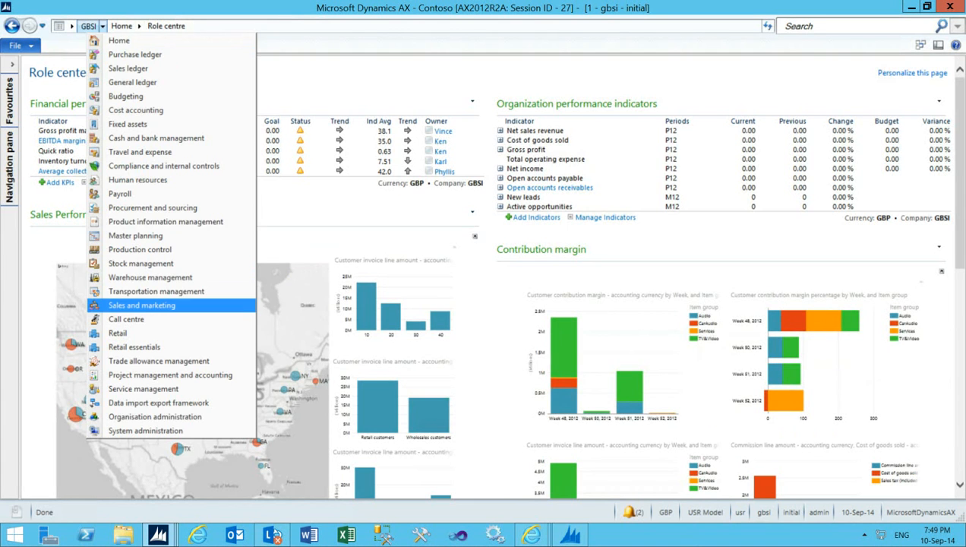
Open quotation QUO-01018-D8X2C7 from Sales and marketing's All quotations list.
click(142, 305)
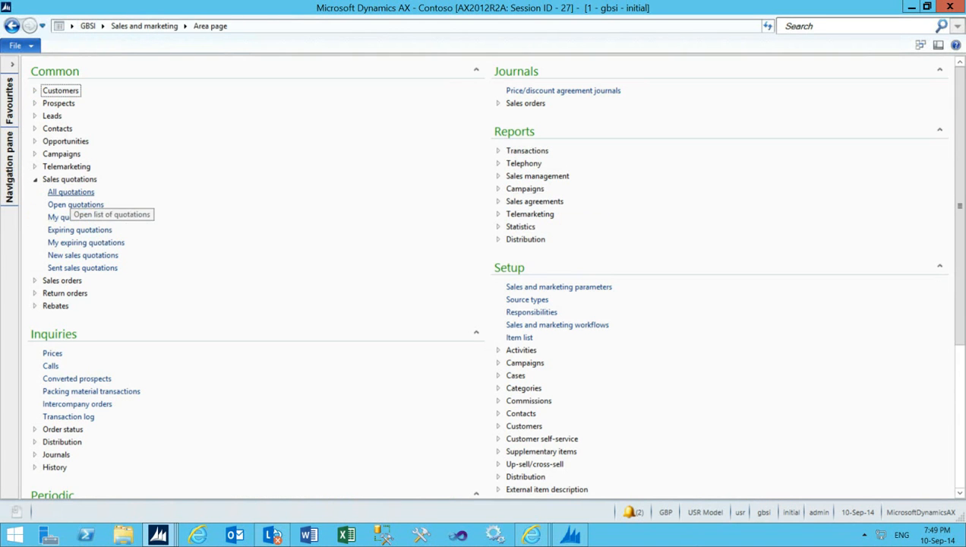
click(70, 191)
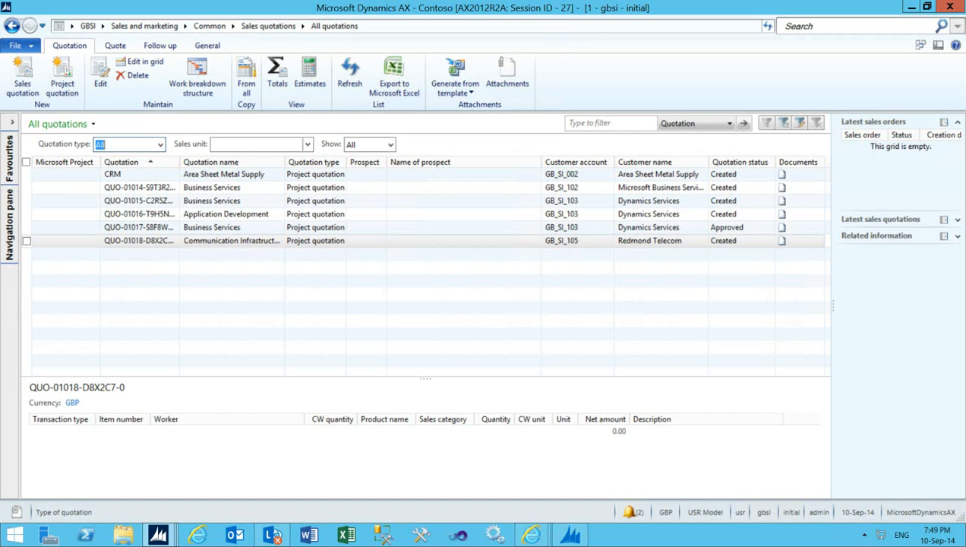
double_click(139, 240)
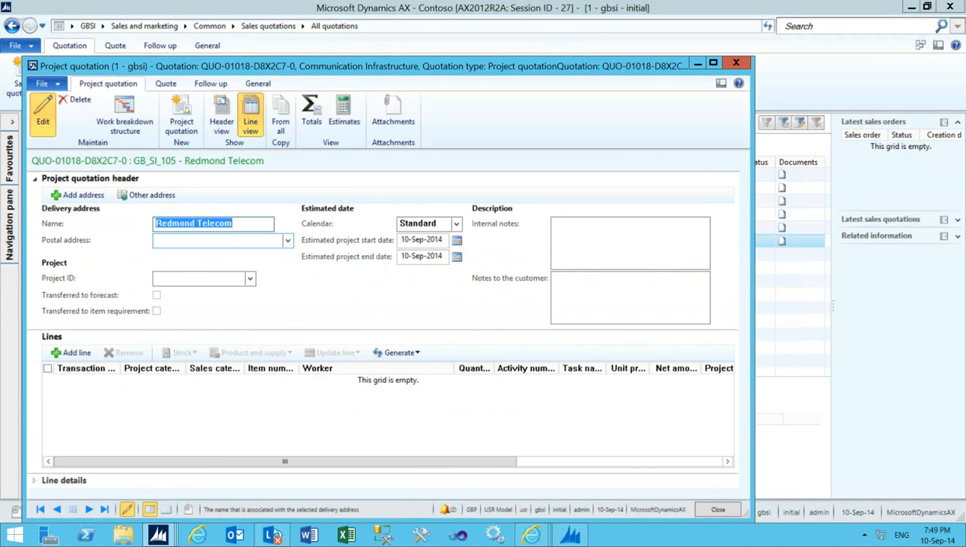
Import the ERP Lite template into the quotation's work breakdown structure.
click(125, 114)
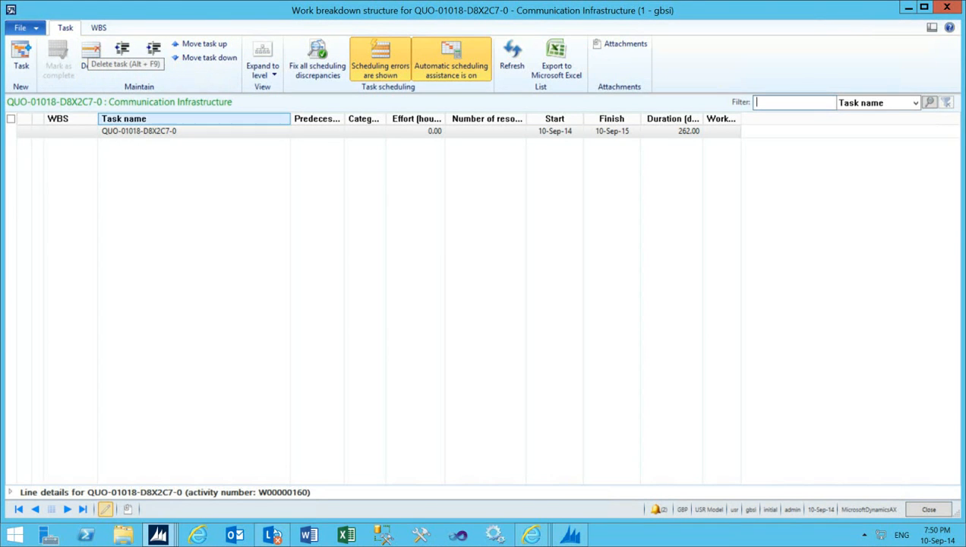
click(99, 28)
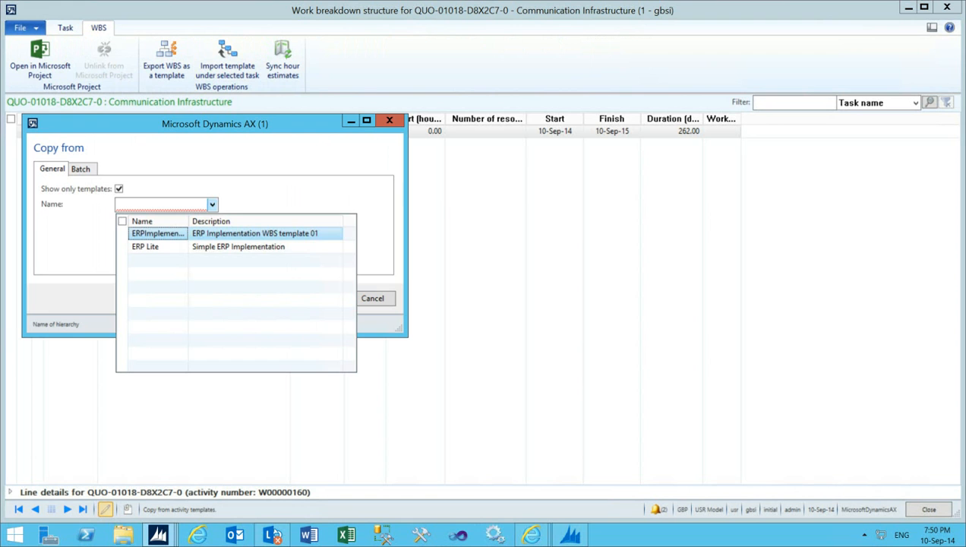
click(145, 246)
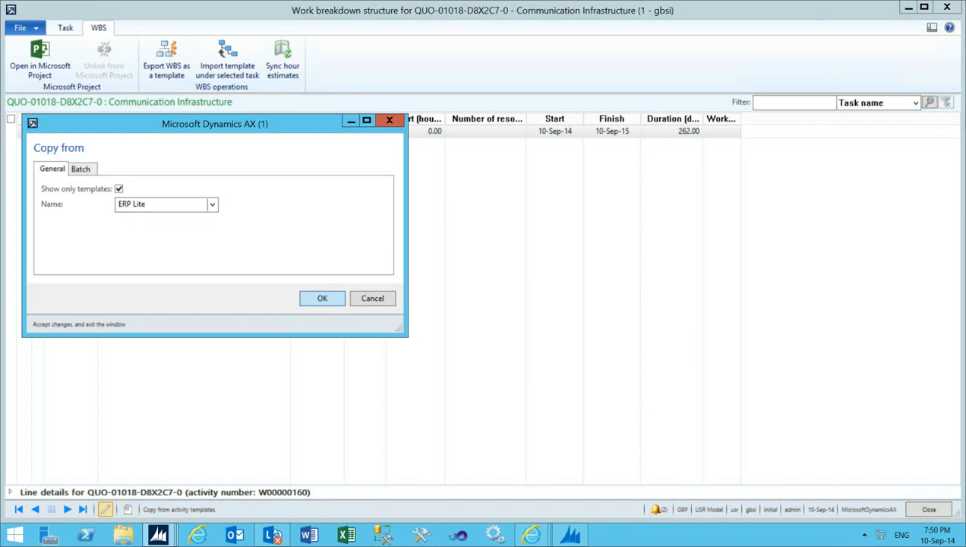
click(322, 298)
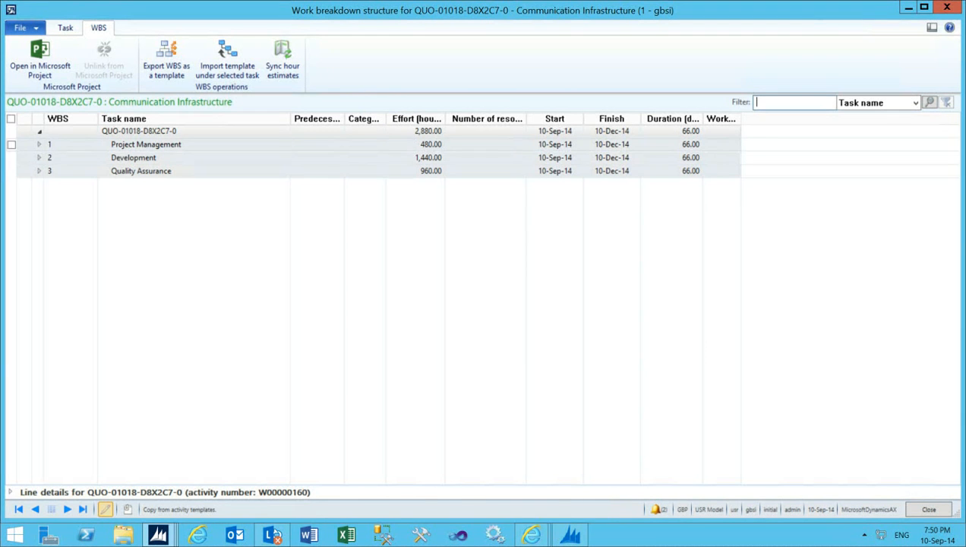
click(38, 145)
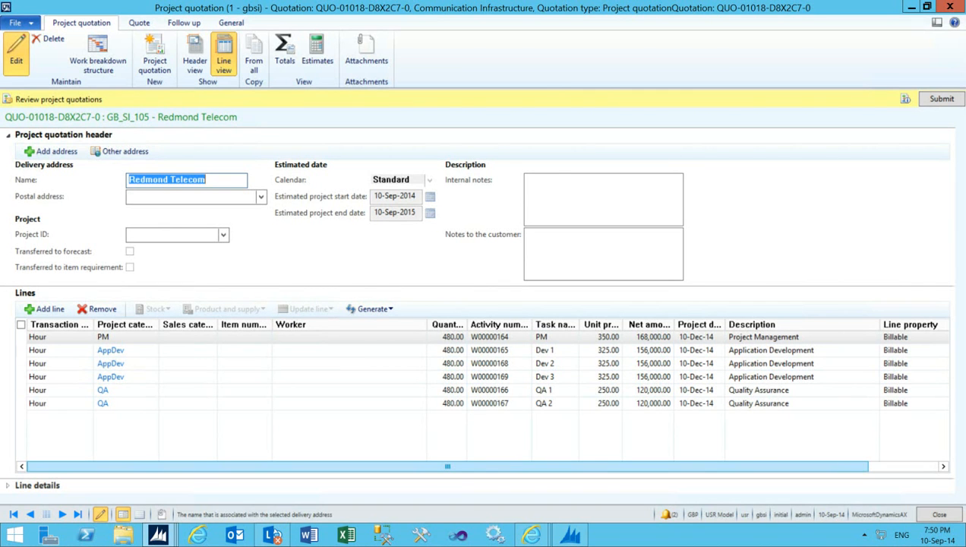
Submit quotation QUO-01018 for review via the workflow bar.
click(941, 98)
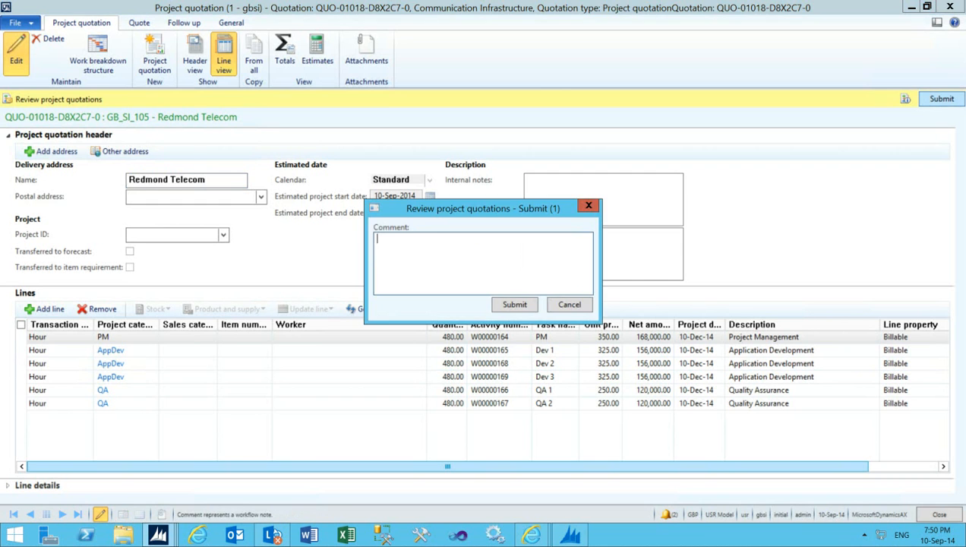
click(514, 304)
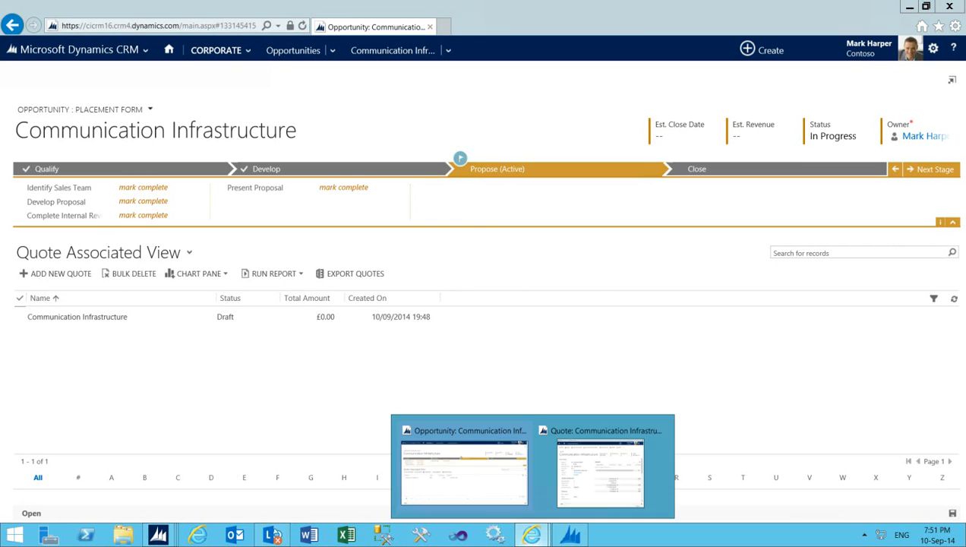
Review the quote's six product lines totalling £876,000 and activate it.
click(601, 471)
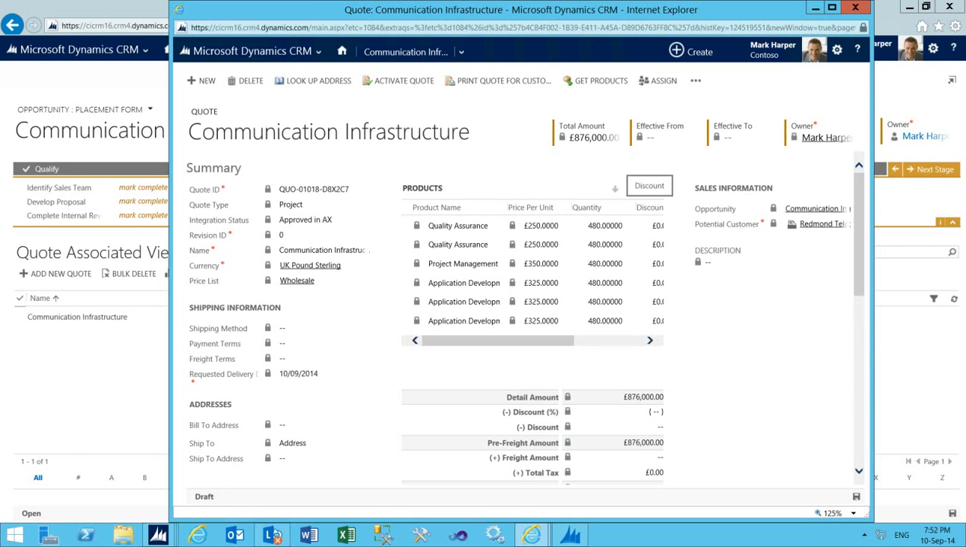
scroll(right, 3)
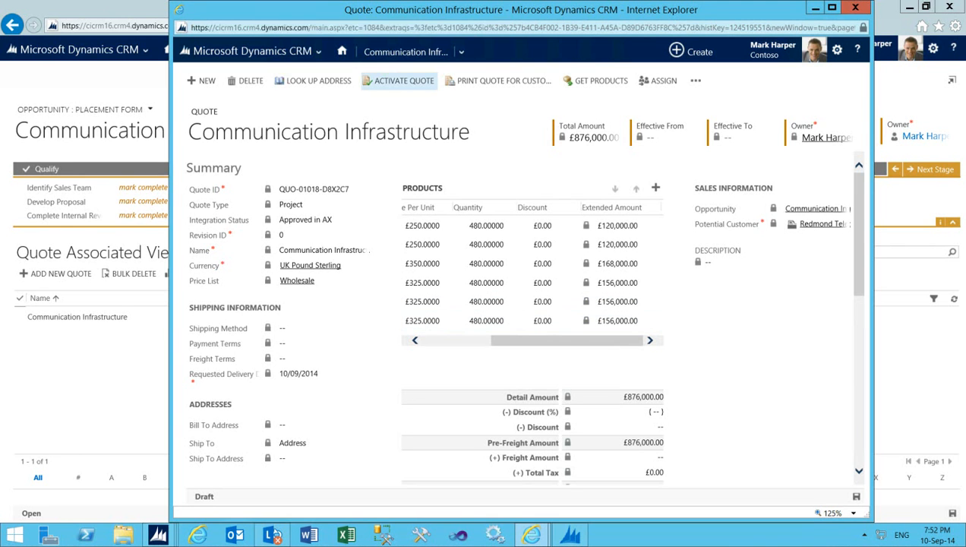
click(398, 81)
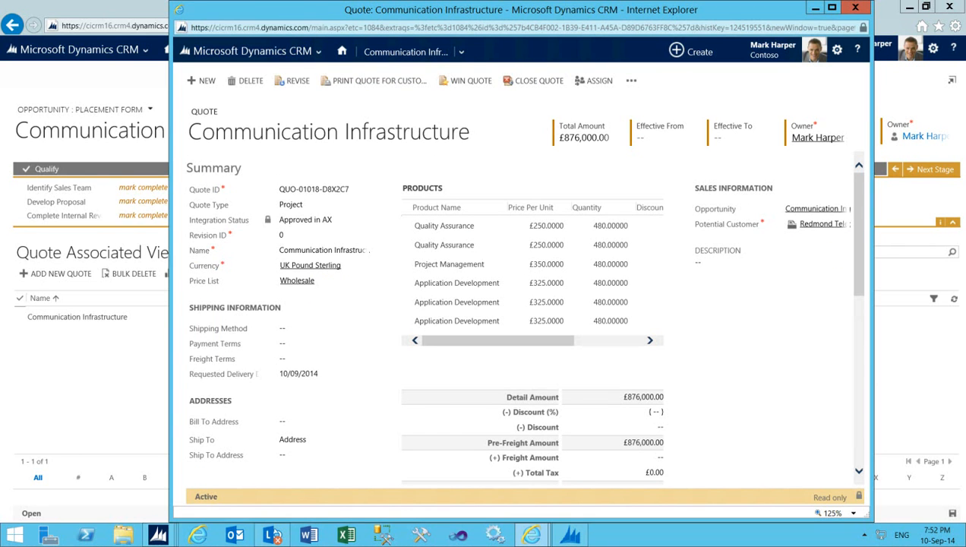
mouse_move(471, 81)
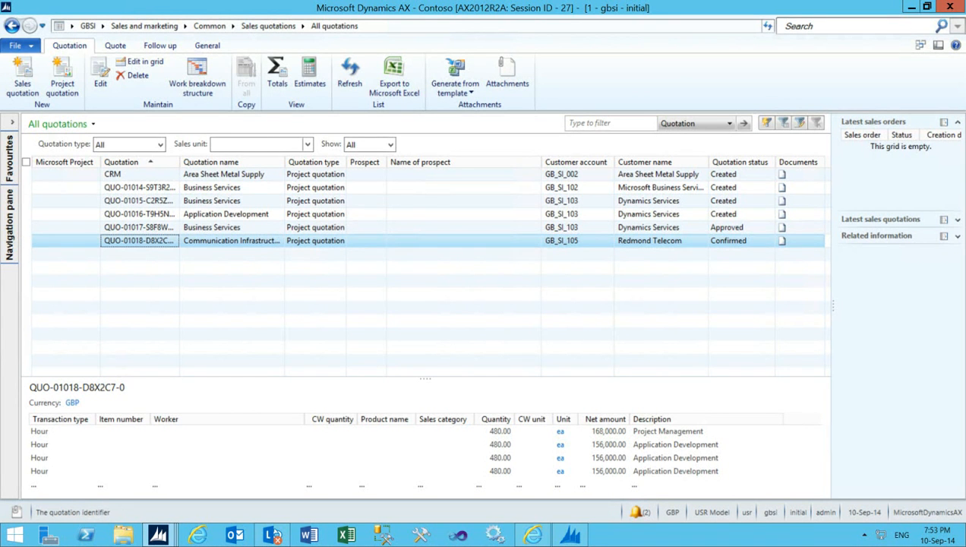
Transfer QUO-01018 to a new project and begin a new project contract.
click(160, 44)
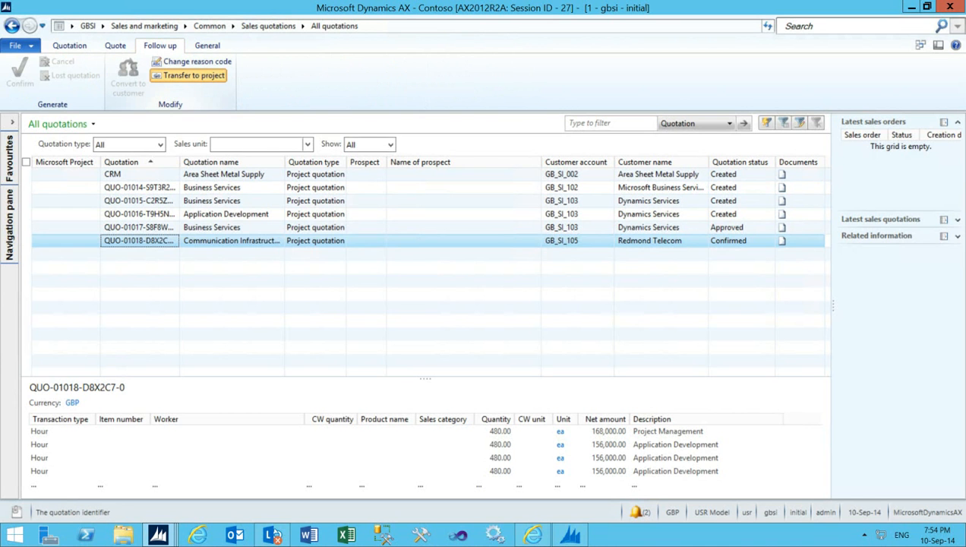
click(193, 75)
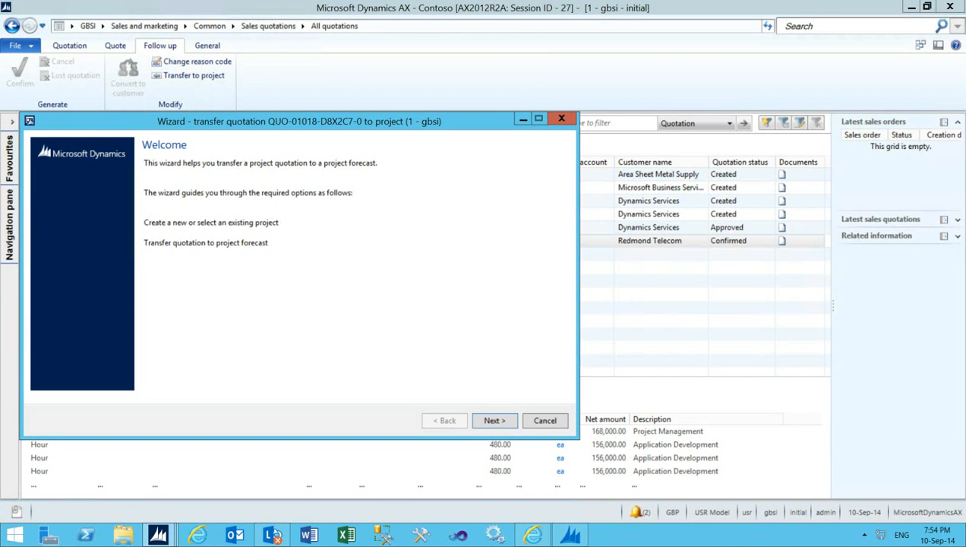
click(495, 420)
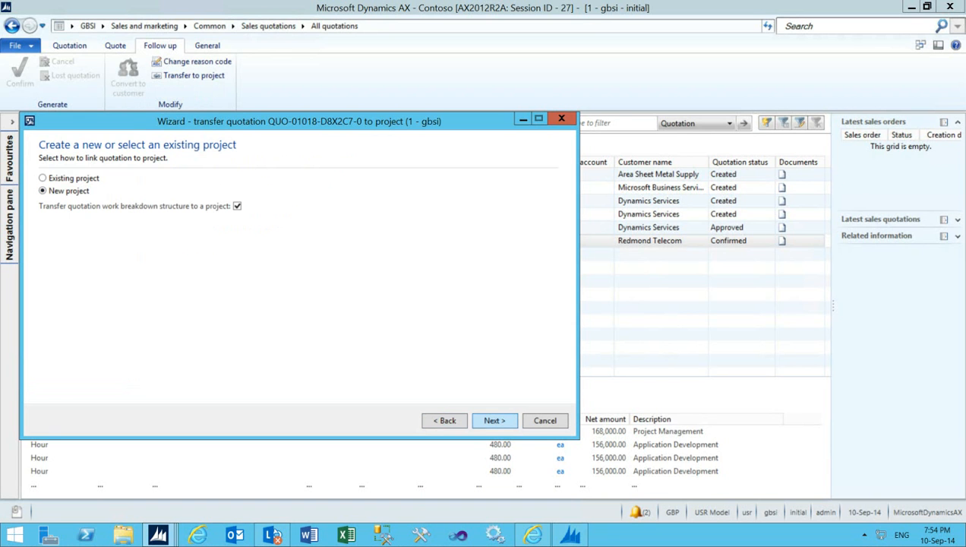
click(495, 420)
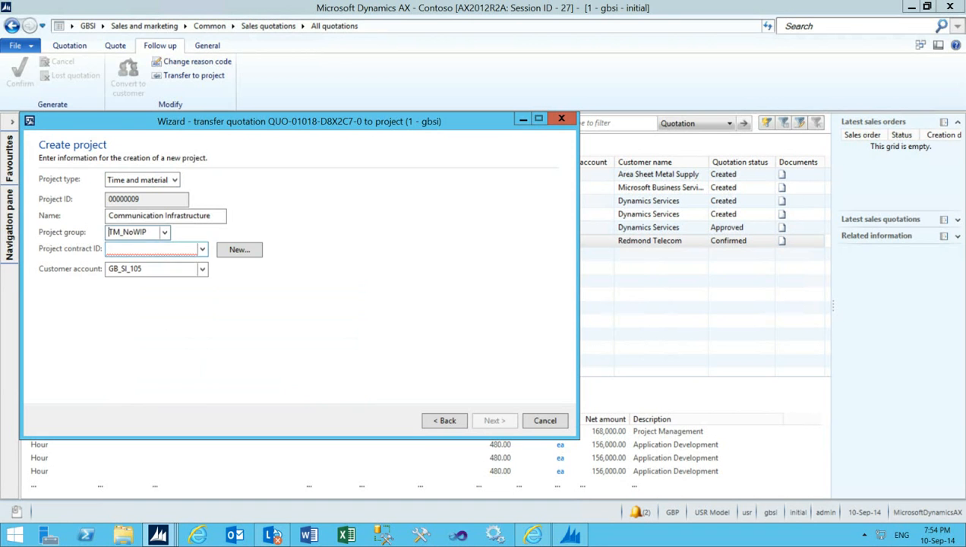
click(240, 249)
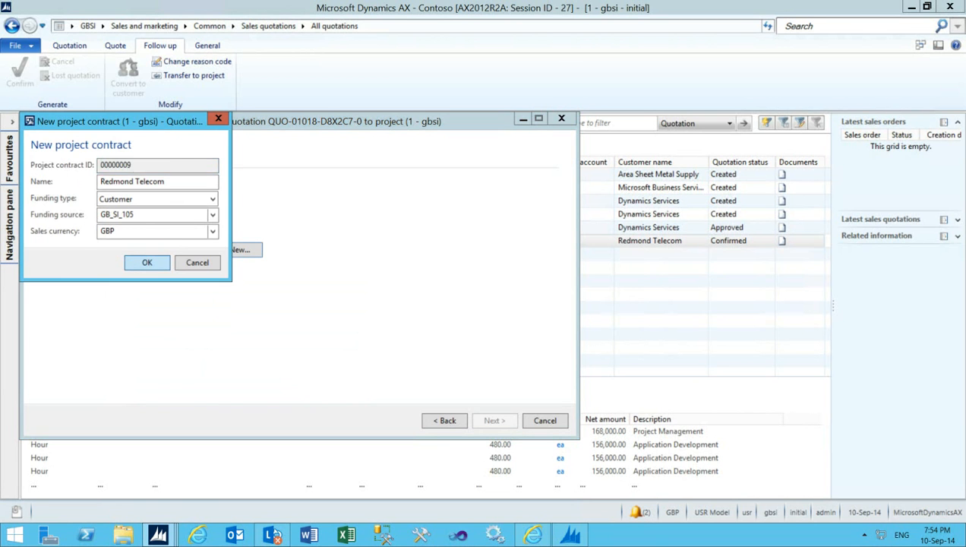